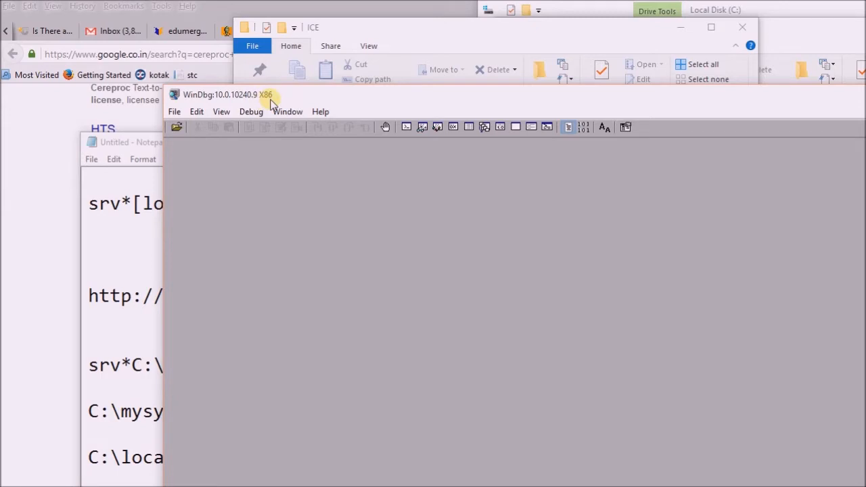
- Show WinDbg's File menu entries down to Symbol File Path
left_click(174, 111)
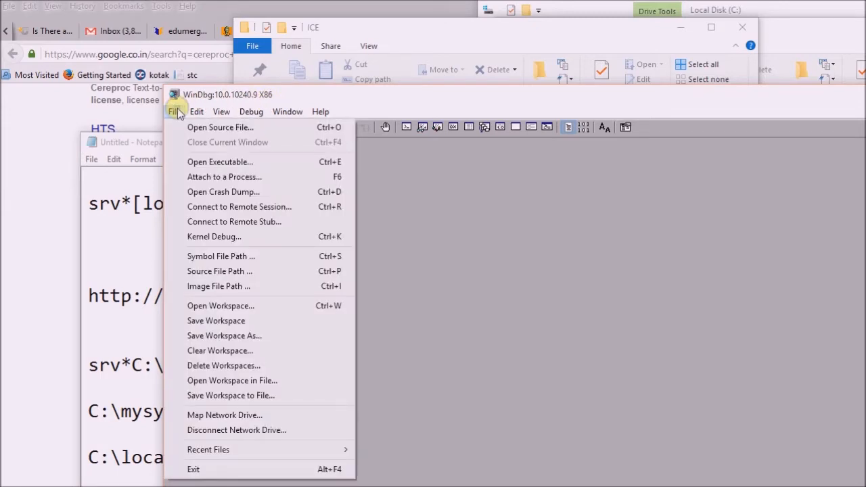
mouse_move(218, 198)
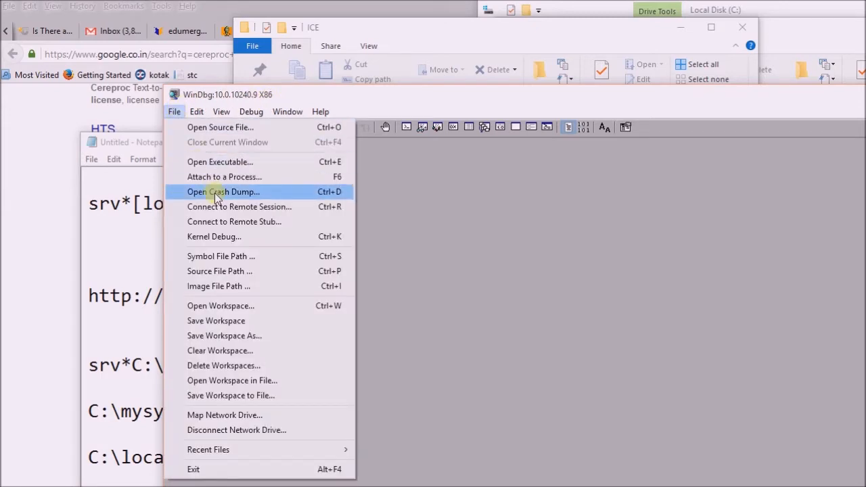
mouse_move(215, 176)
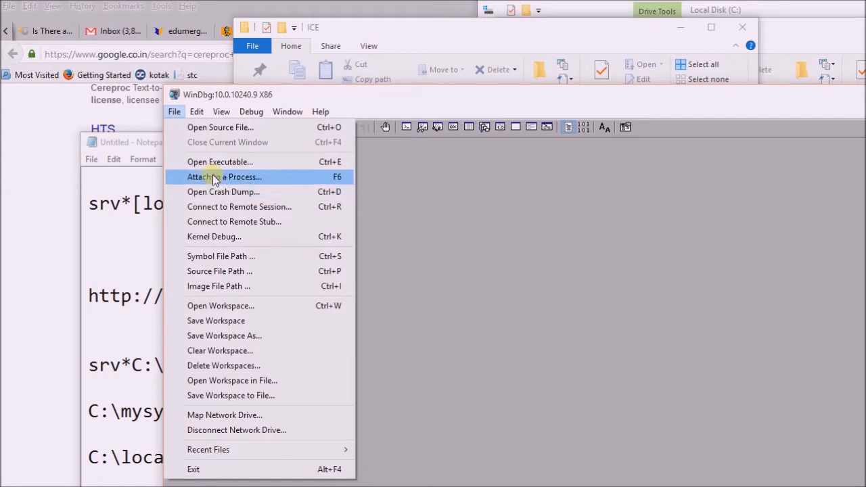
mouse_move(223, 231)
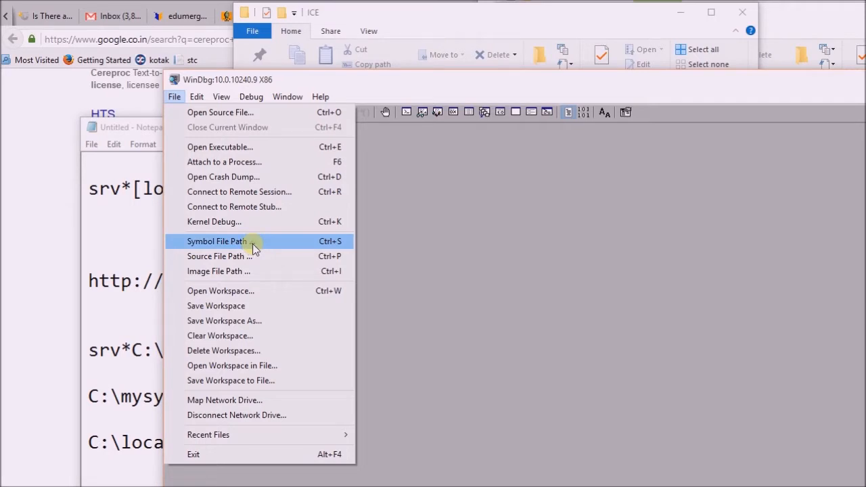
- Bring up the Symbol Search Path dialog with the cursor in the empty path box
left_click(217, 241)
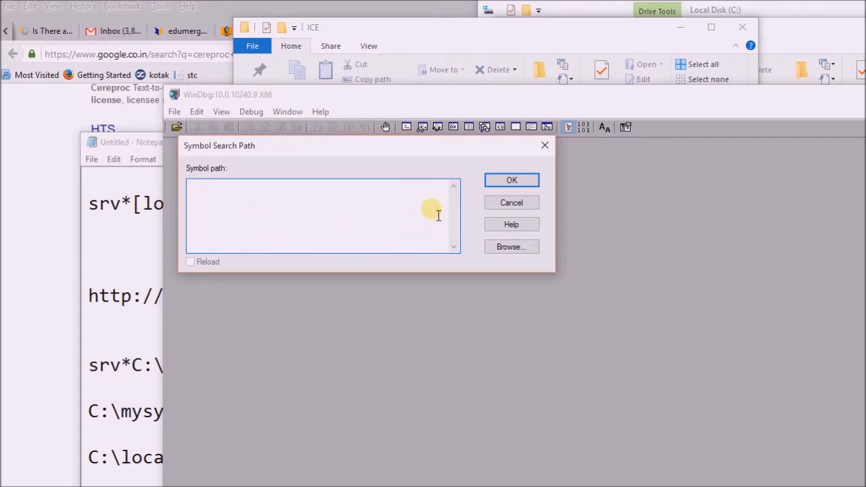
left_click(197, 192)
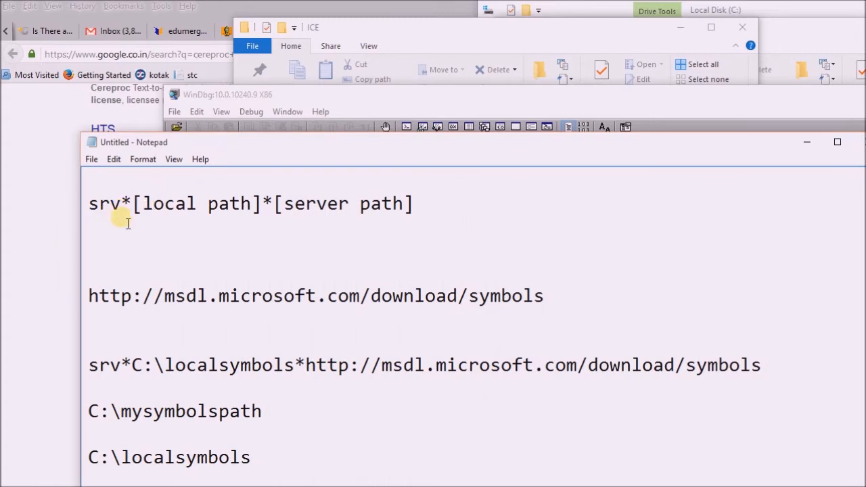
mouse_move(241, 227)
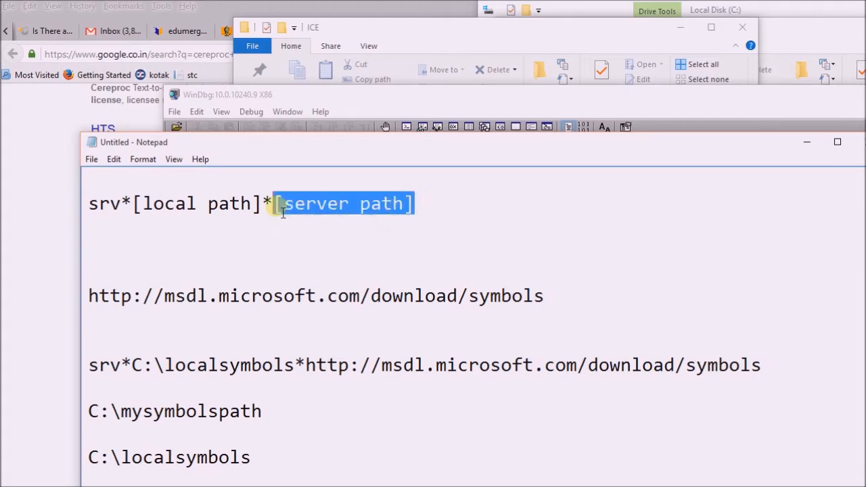
left_click(325, 227)
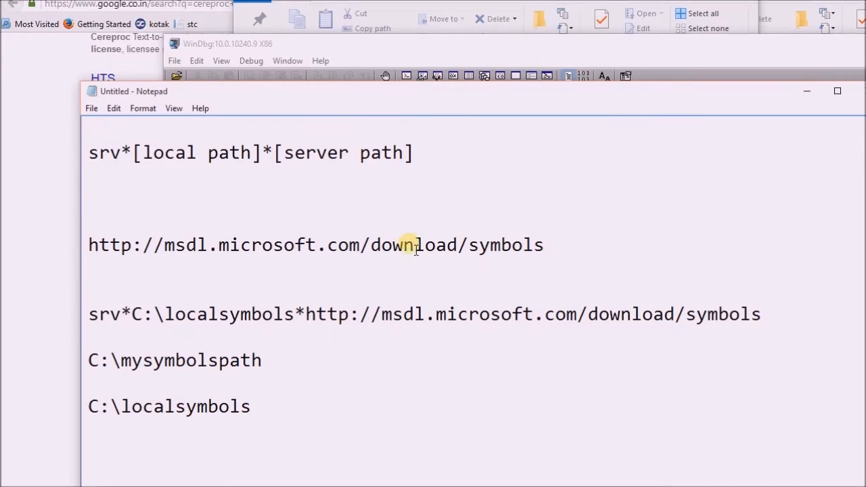
left_click_drag(111, 246, 544, 246)
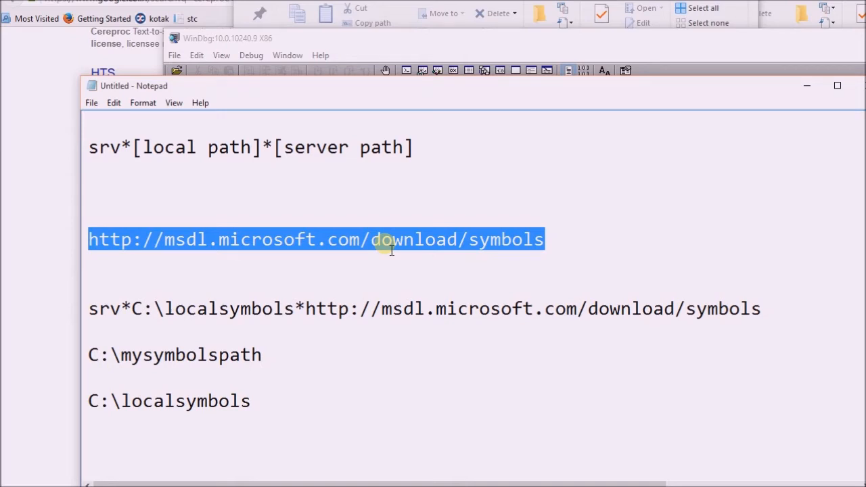
- Copy the Microsoft symbol server URL to replace the [server path] placeholder
right_click(386, 244)
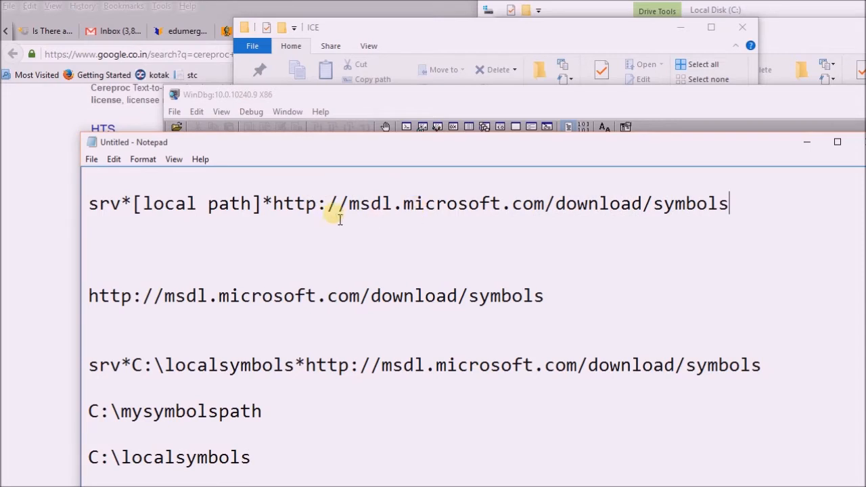
mouse_move(113, 226)
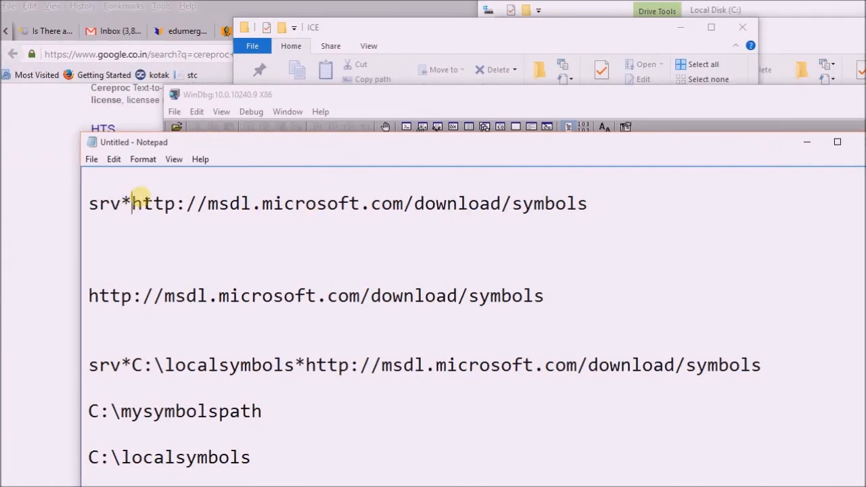
- Put [local path]* back after srv* in the template line
type("[local path]*")
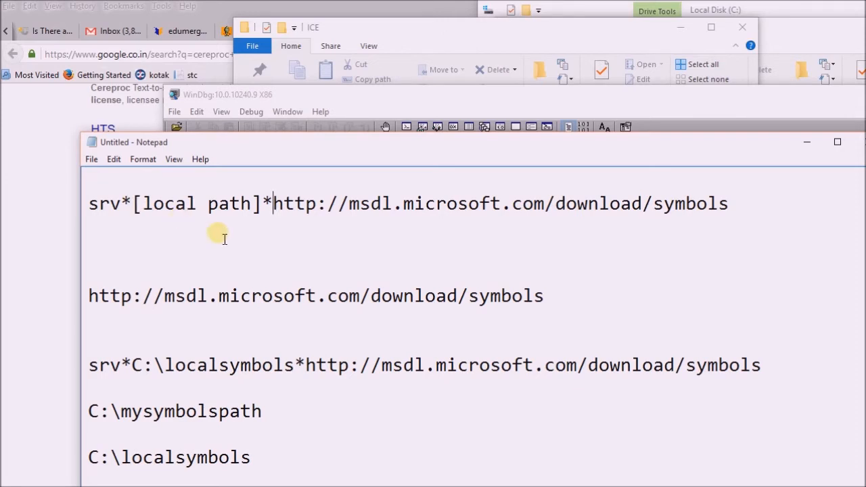
mouse_move(174, 188)
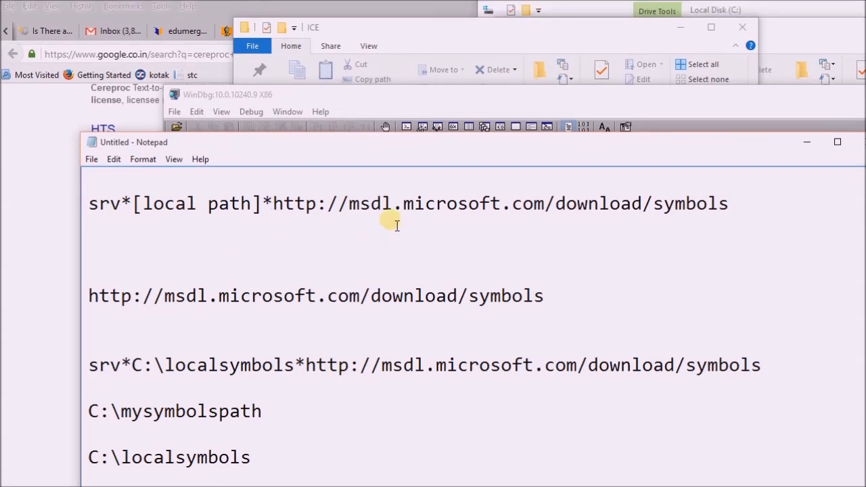
mouse_move(242, 149)
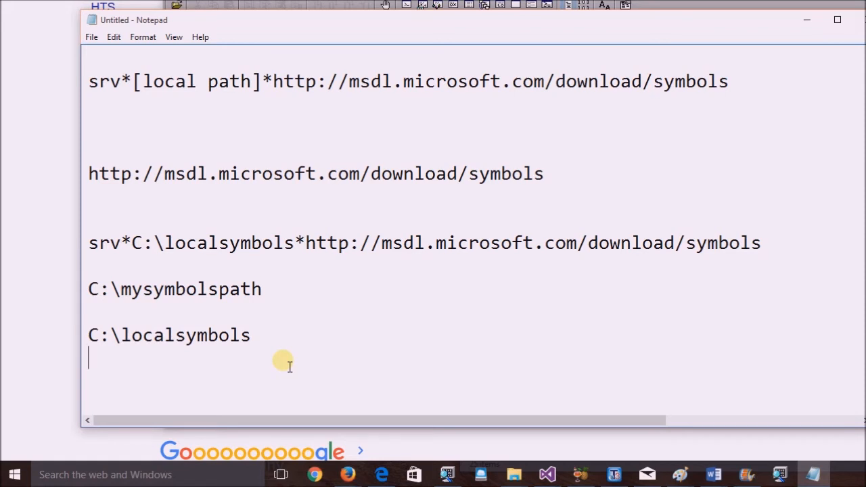
- Create an empty folder named localsymbols on Local Disk (C:) and enter it
double_click(135, 336)
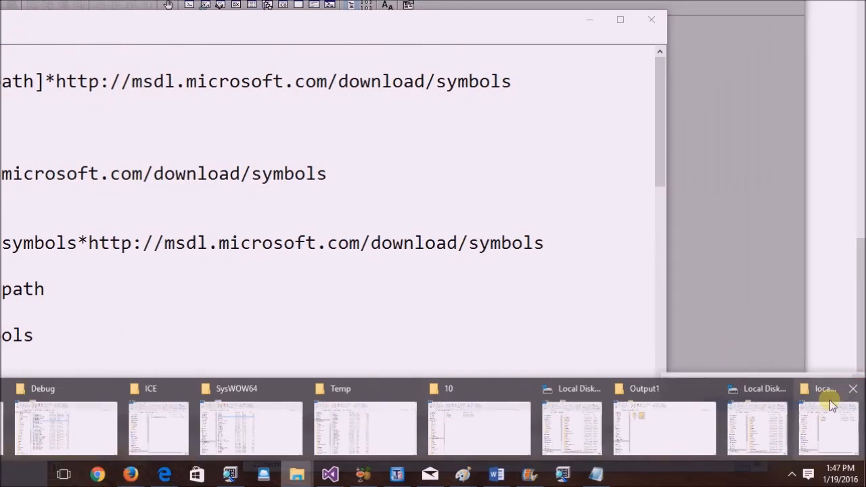
left_click(826, 423)
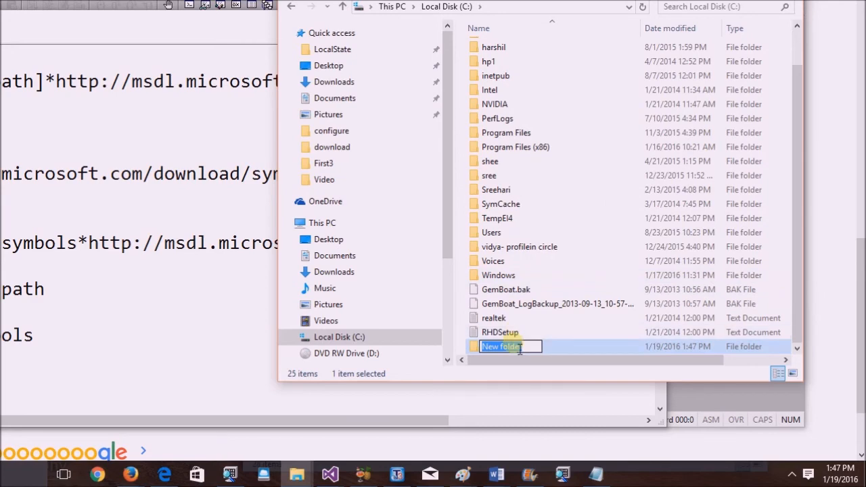
type("localsymbols")
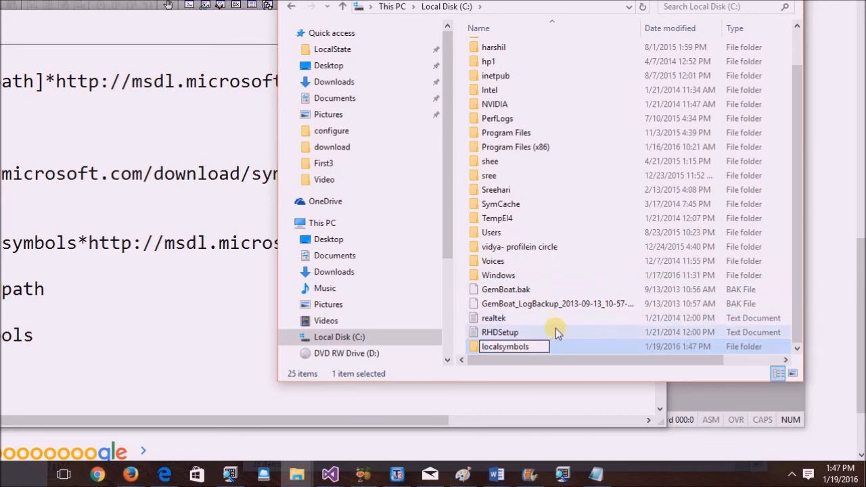
double_click(506, 346)
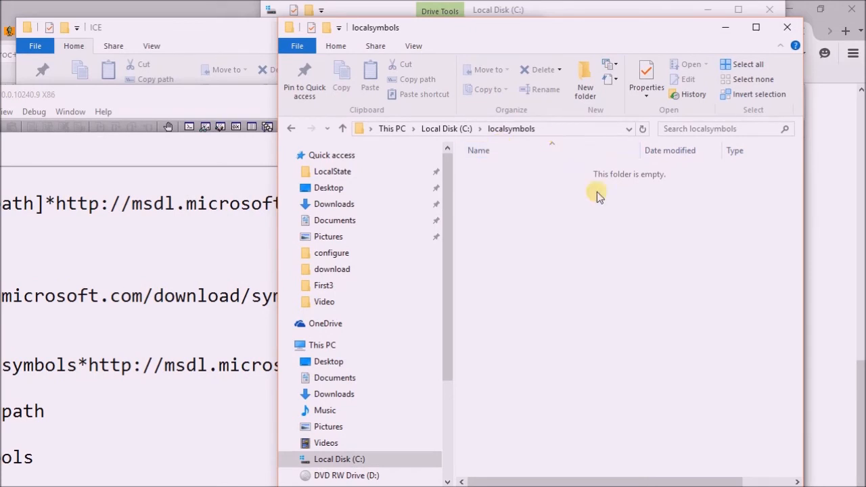
mouse_move(627, 192)
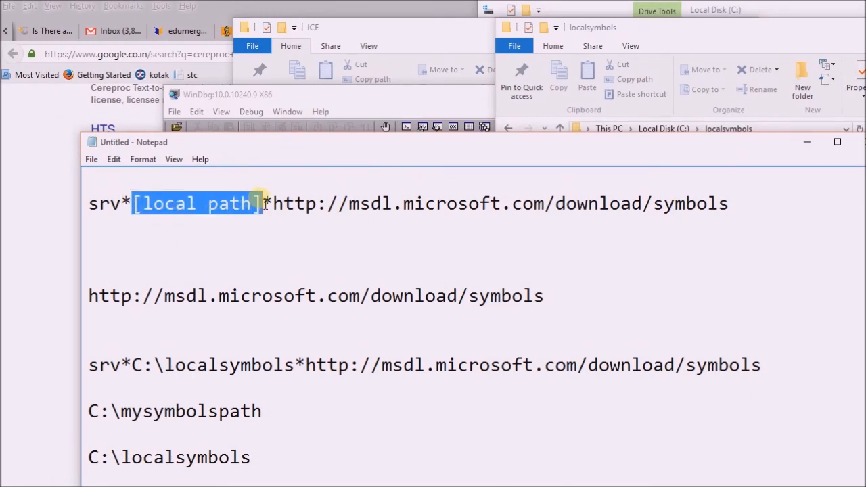
- Replace [local path] with C:\localsymbols in Notepad's first line
type("C:\\localsymbols")
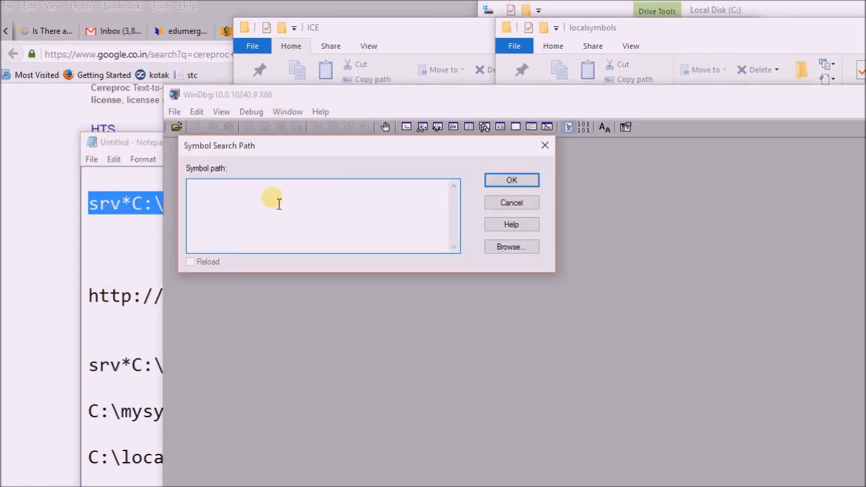
type("srv*C:\\localsymbols*http://msdl.microsoft.com/download/symbols")
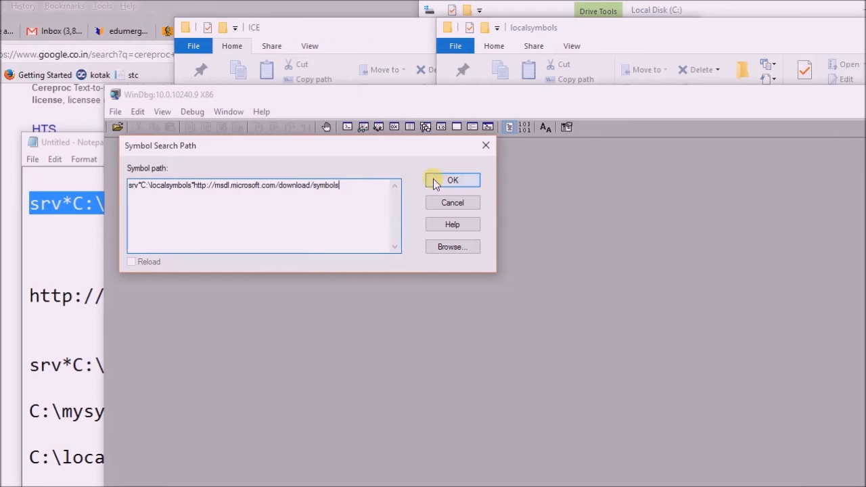
left_click(452, 179)
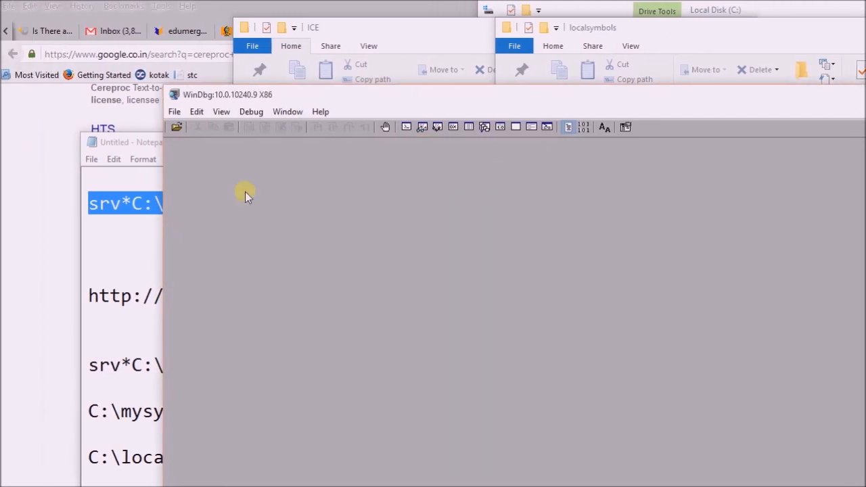
left_click(173, 111)
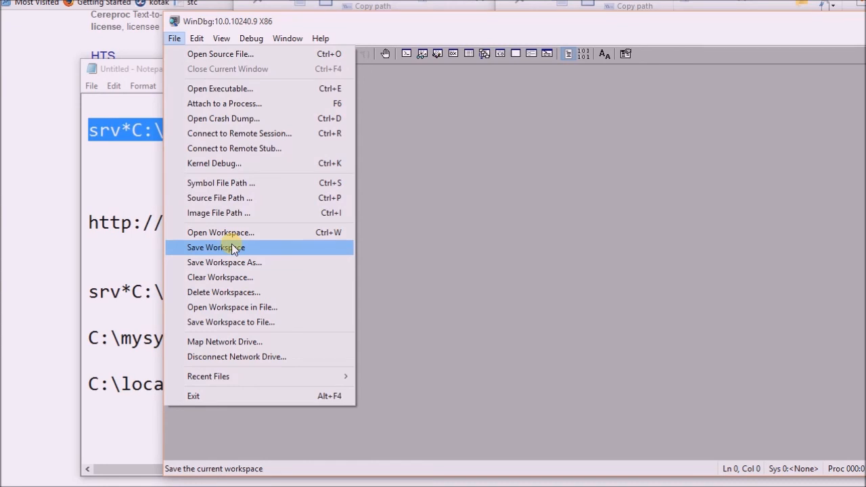
- Save the workspace via File > Save Workspace and recheck the File menu
left_click(230, 246)
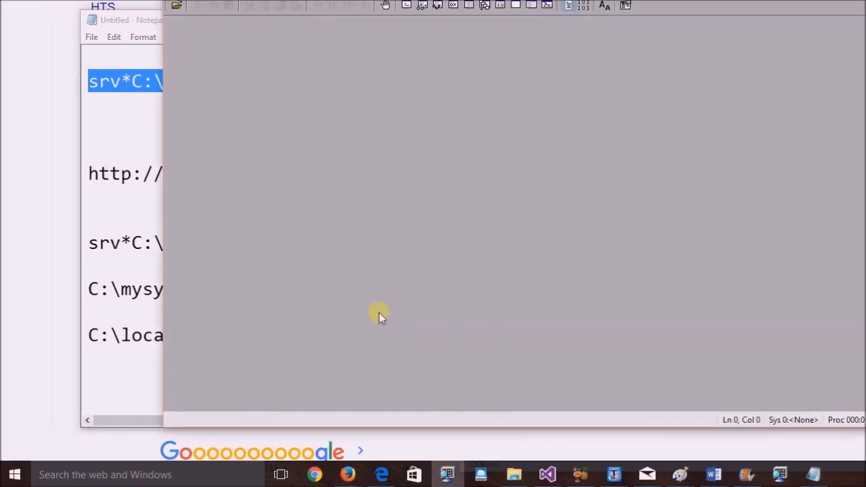
left_click(175, 111)
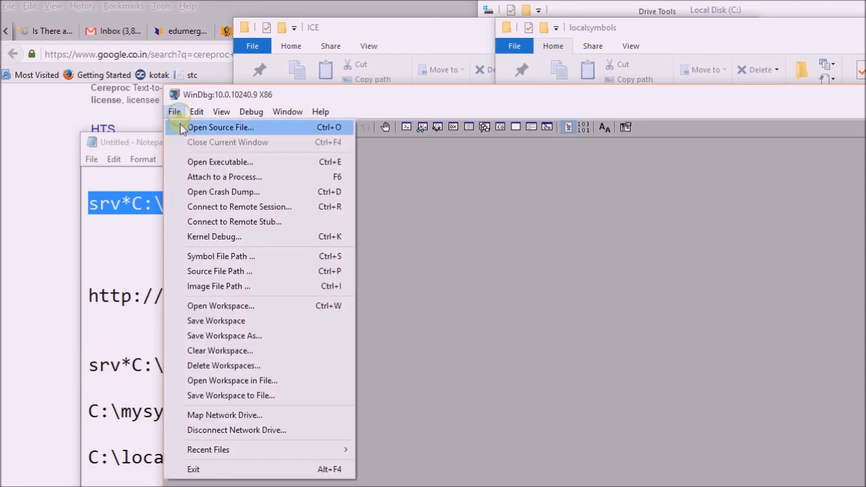
mouse_move(237, 242)
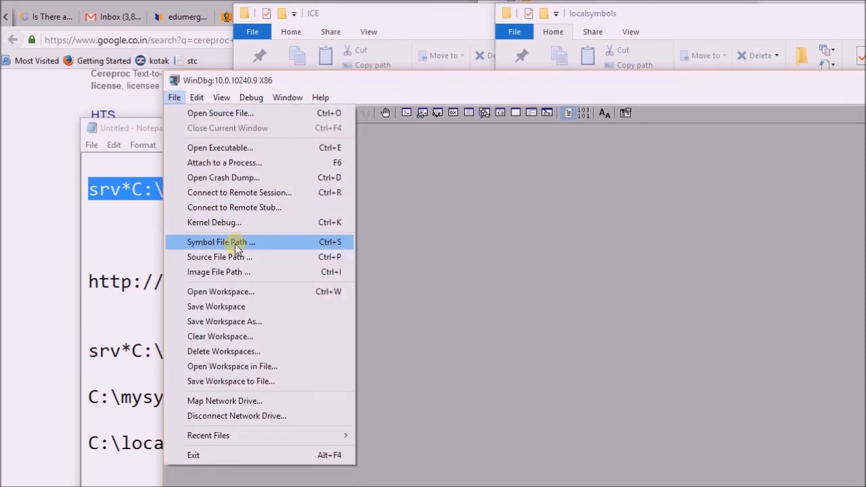